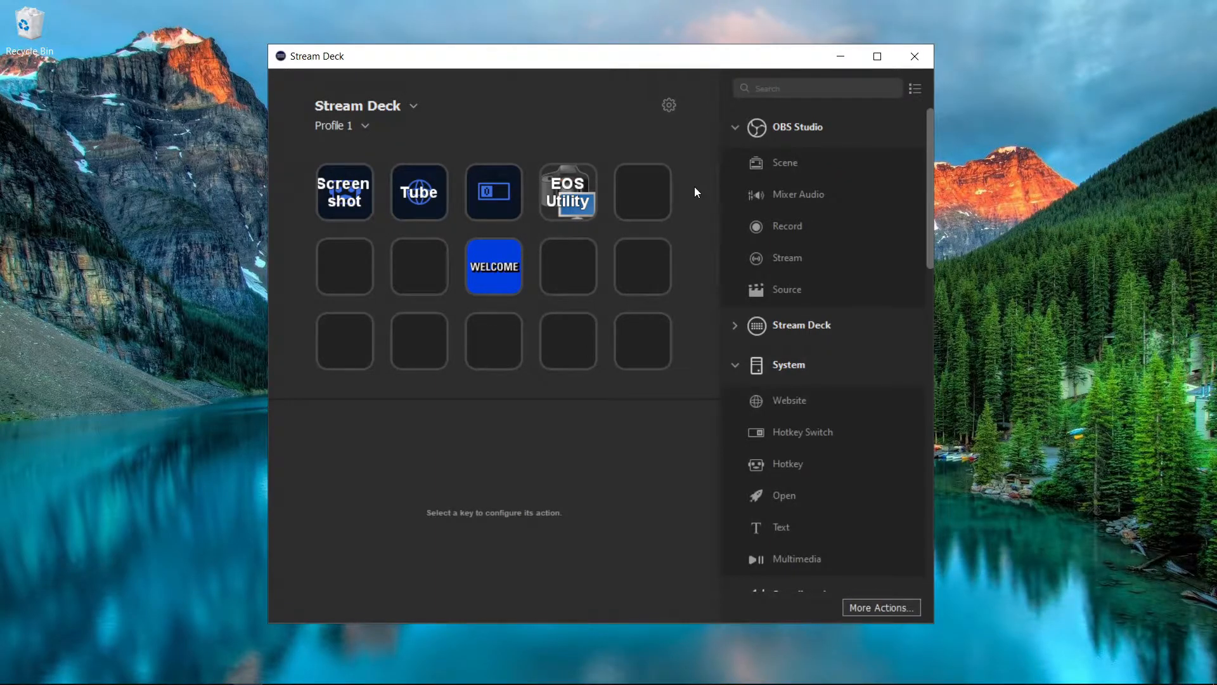
mouse_move(755, 522)
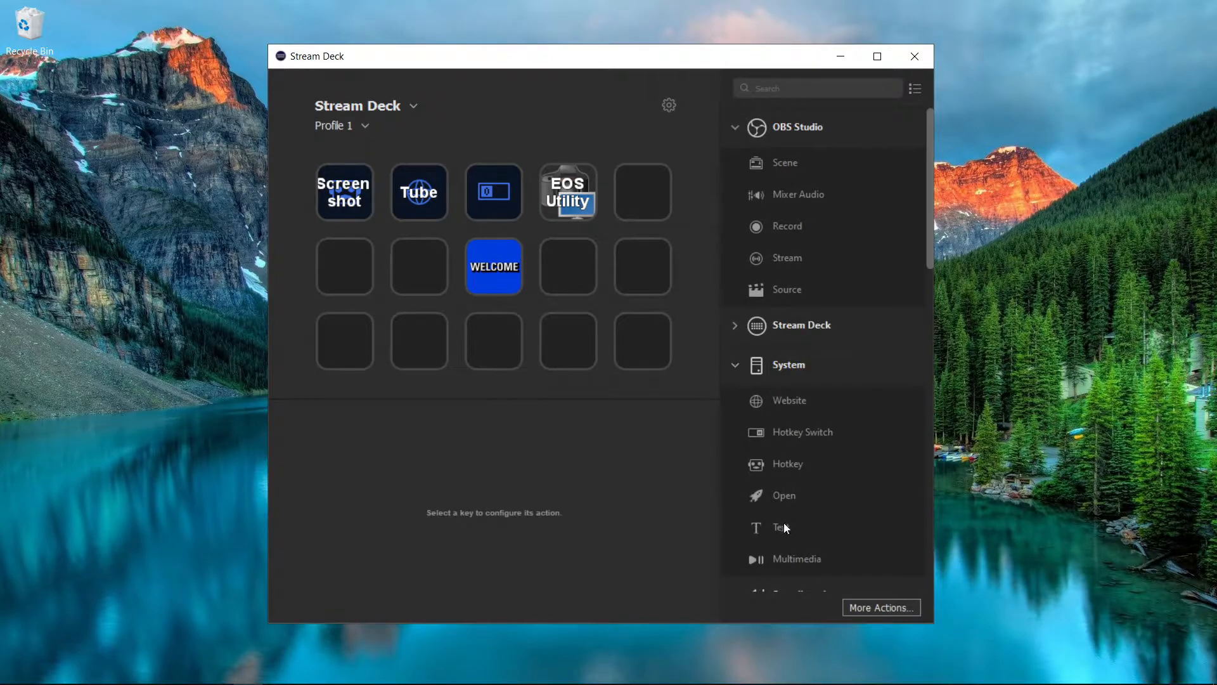
Drag the System Text action onto the empty fifth key of the top row
left_click_drag(781, 526, 642, 191)
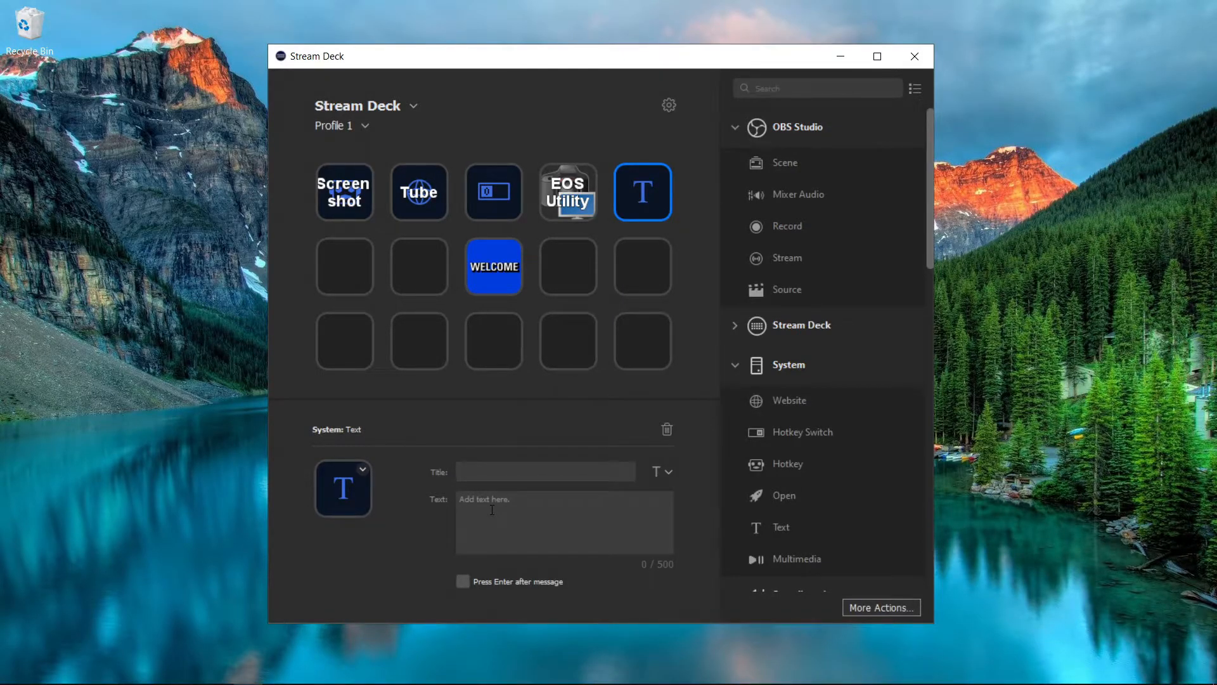
type("add me on xbox")
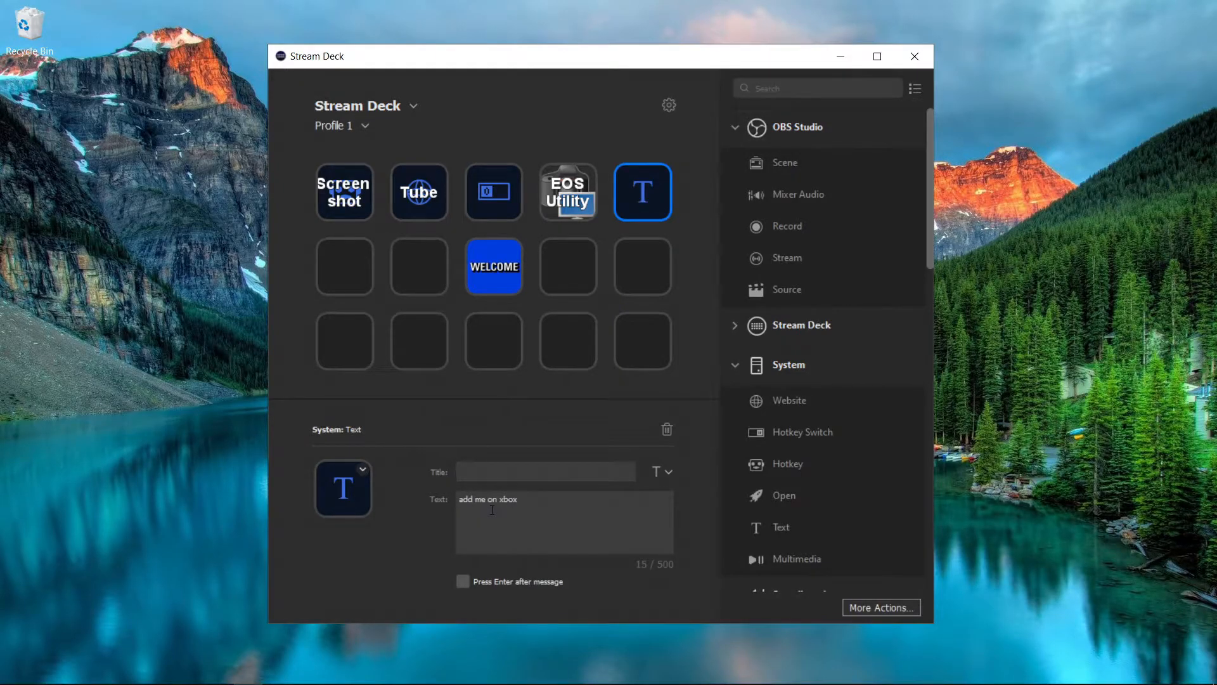
type("live at")
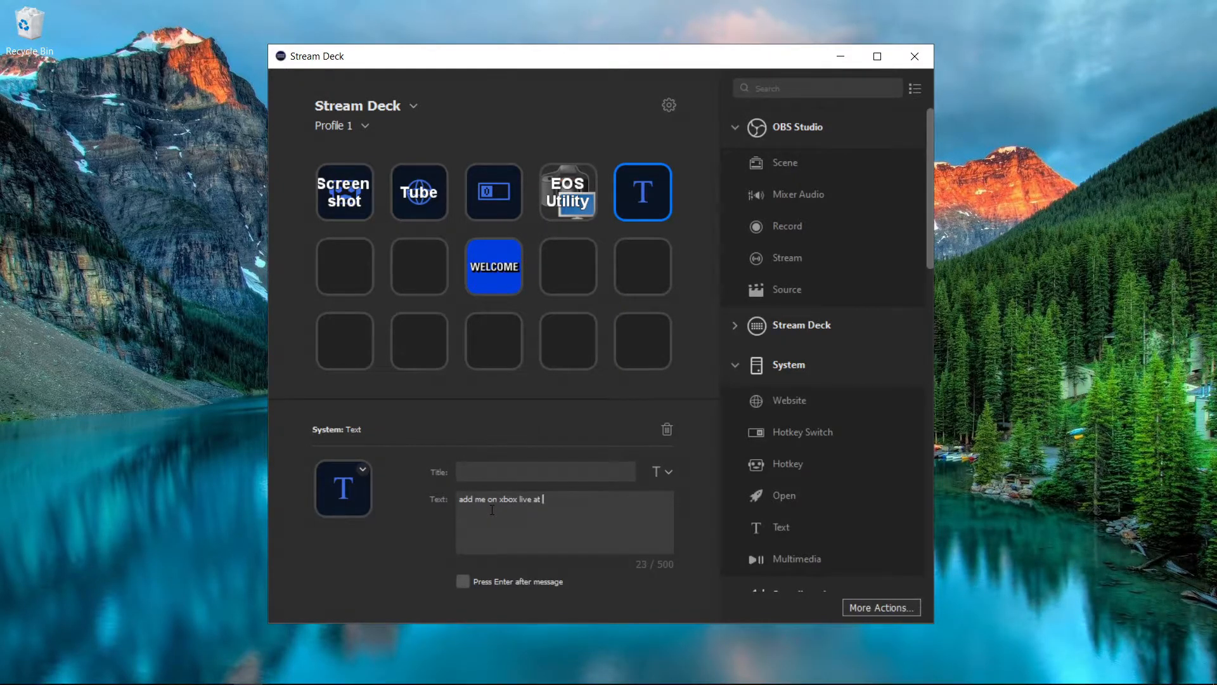
type("YXL K1NG")
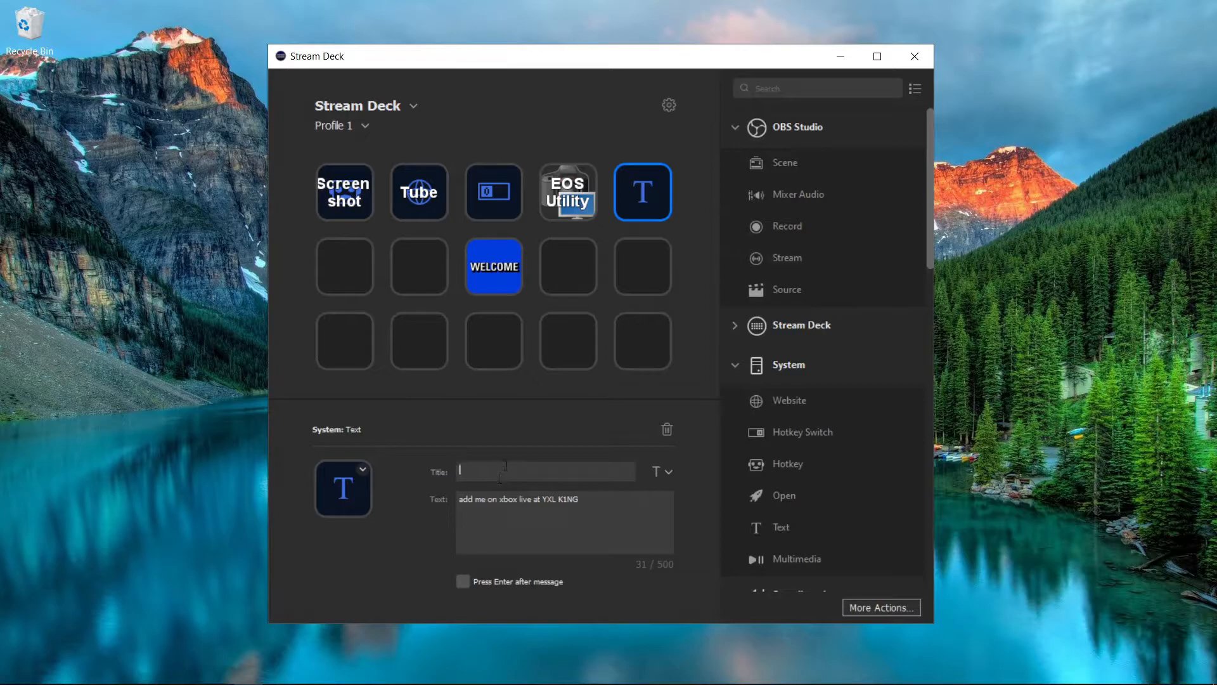
Enter 'GT' as the Text key's title
type("g")
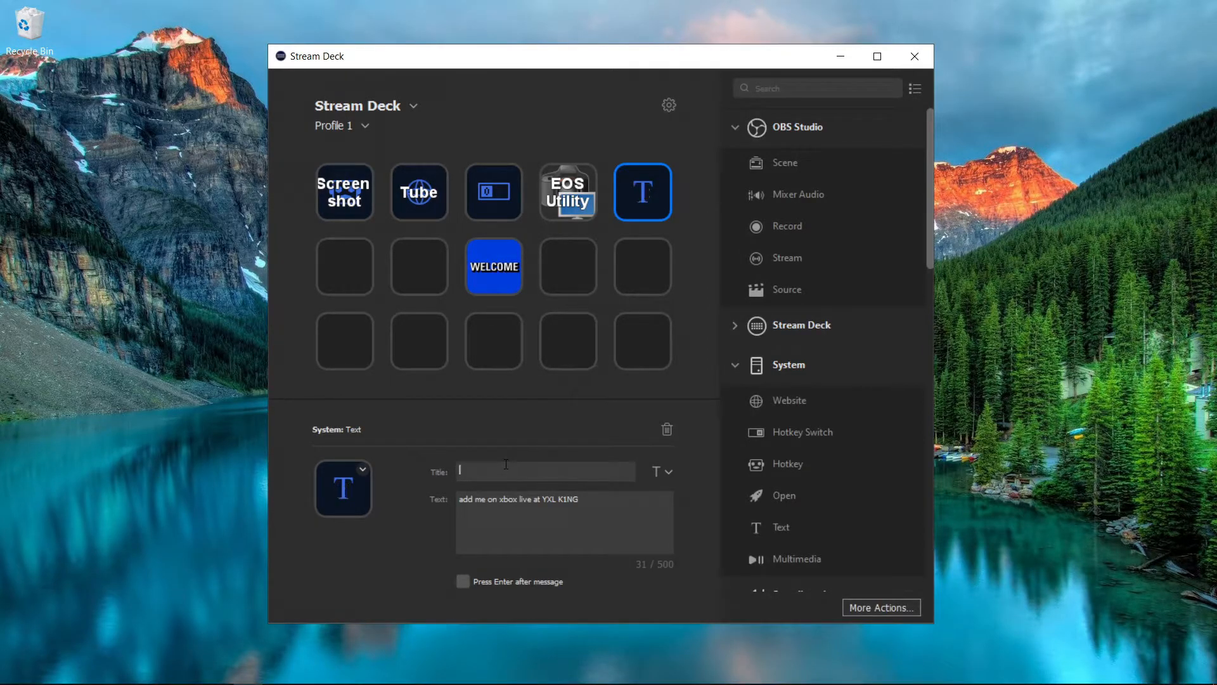
type("GT")
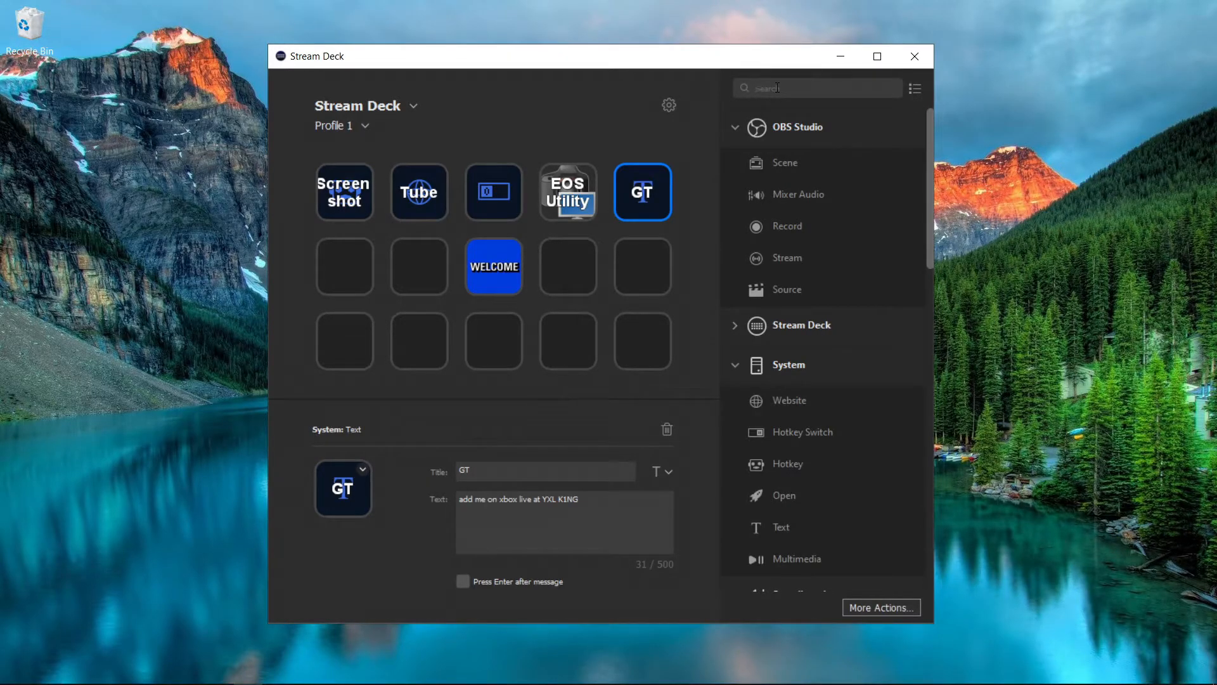
type("add me on xbox live at YXL K1NG")
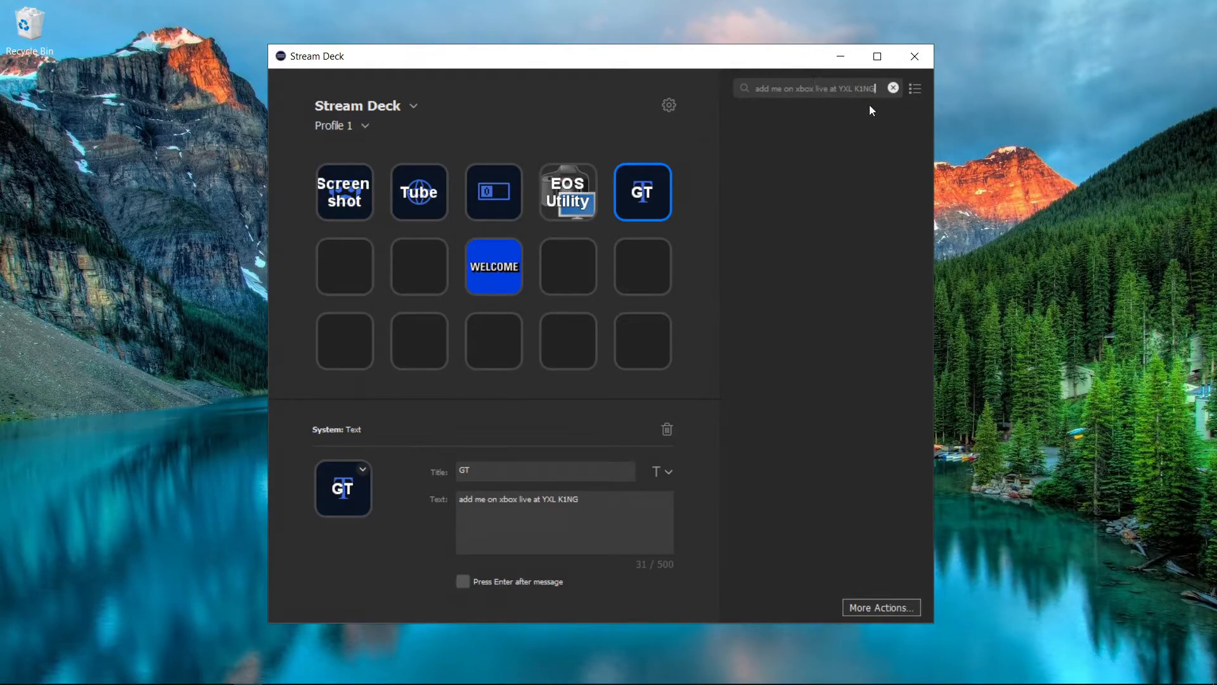
mouse_move(677, 448)
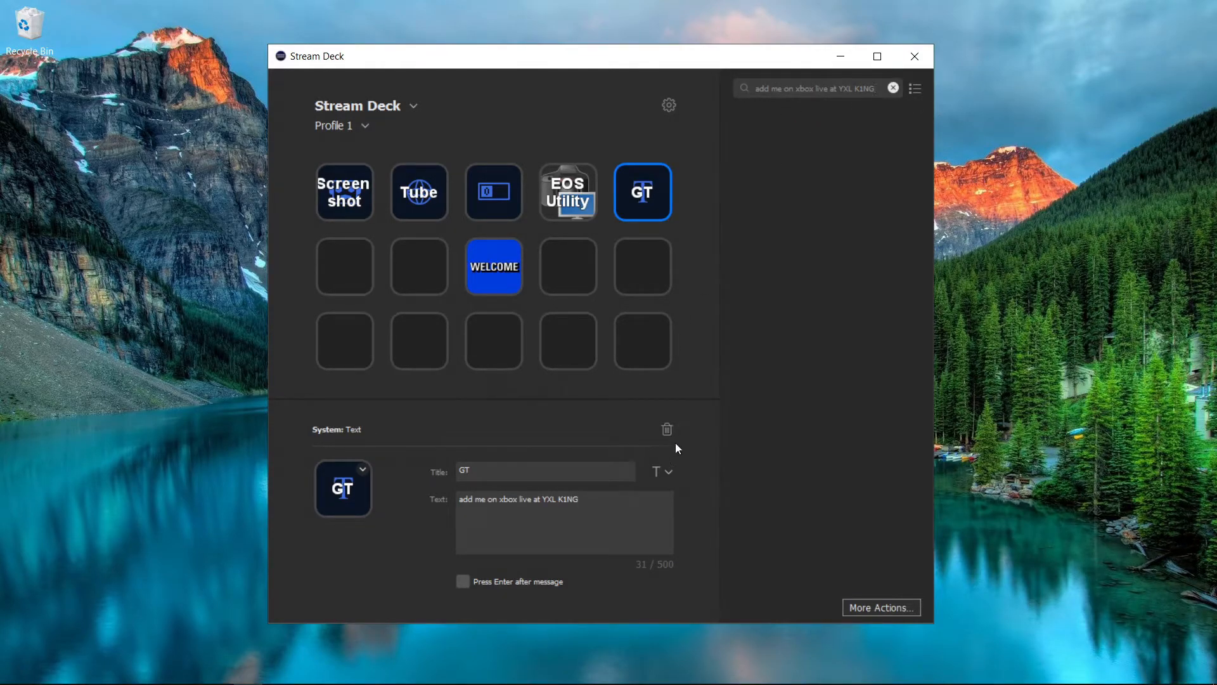
mouse_move(688, 391)
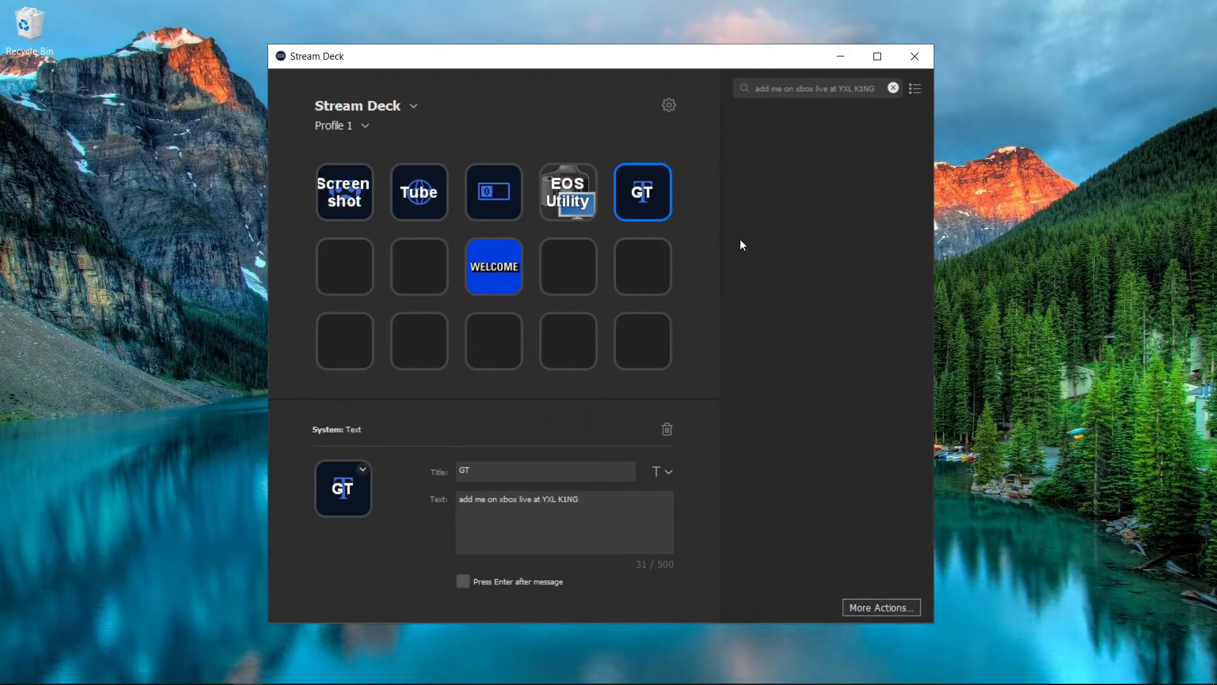
left_click(915, 57)
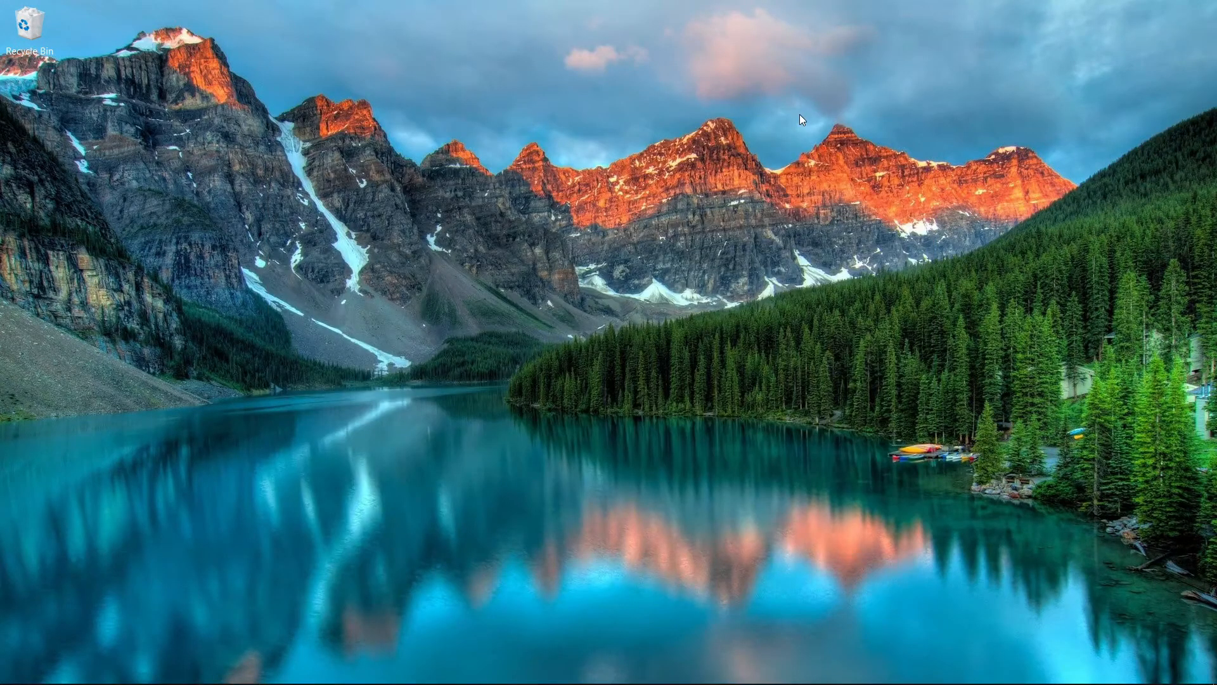